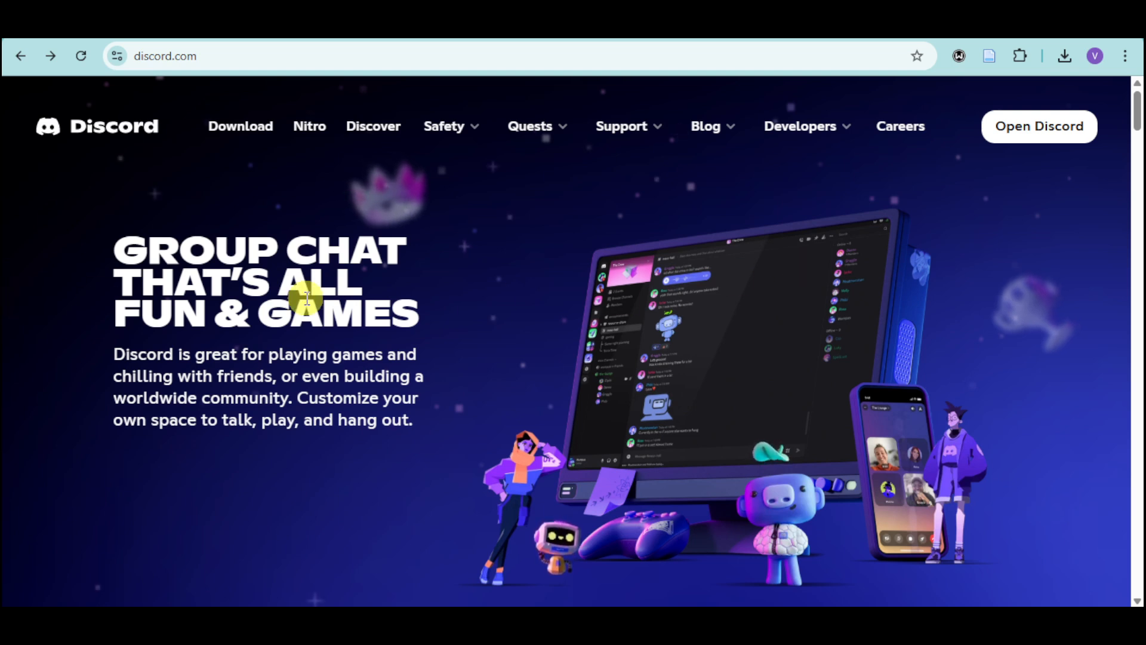
Launch the Discord web app from discord.com and land on the Friends page.
left_click(1037, 125)
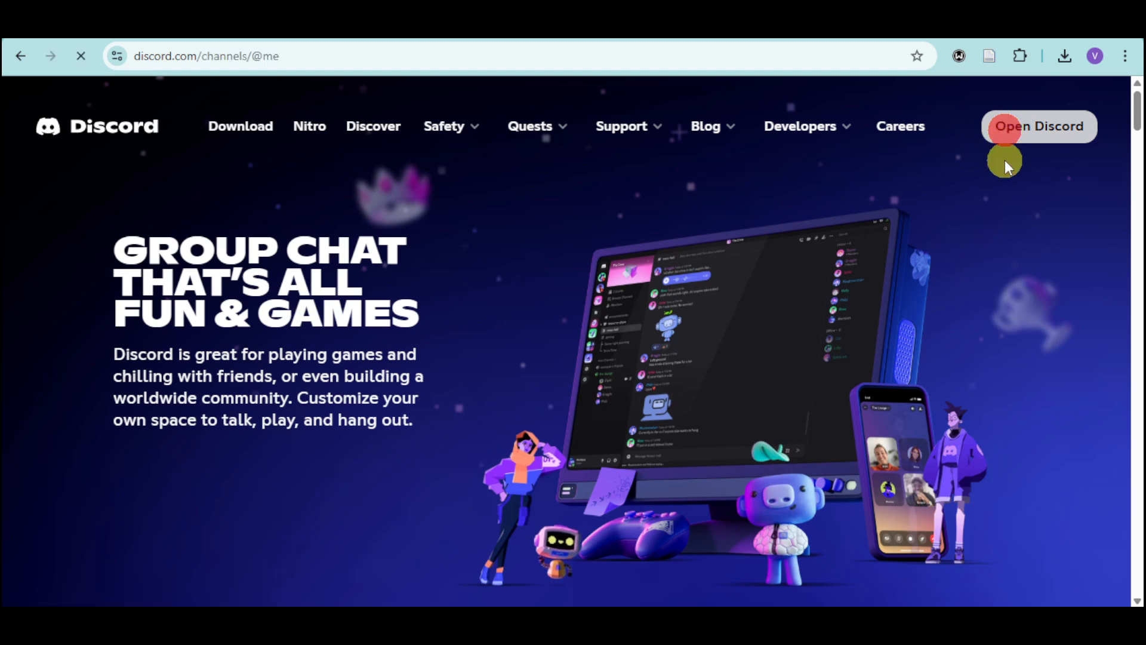
left_click(1037, 126)
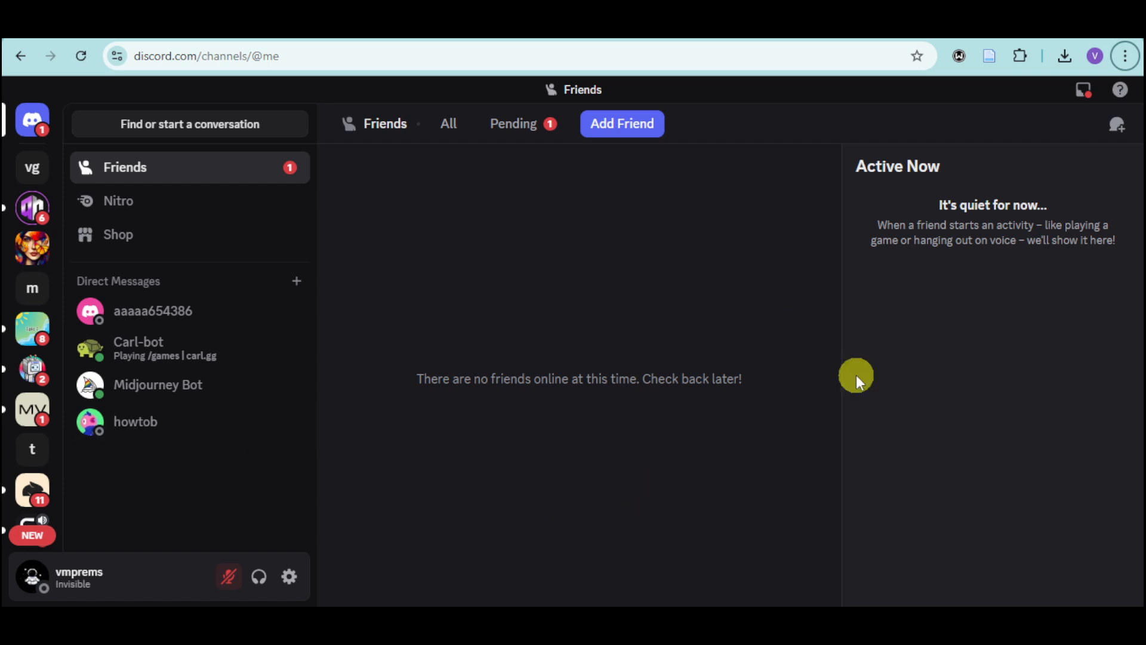
mouse_move(519, 321)
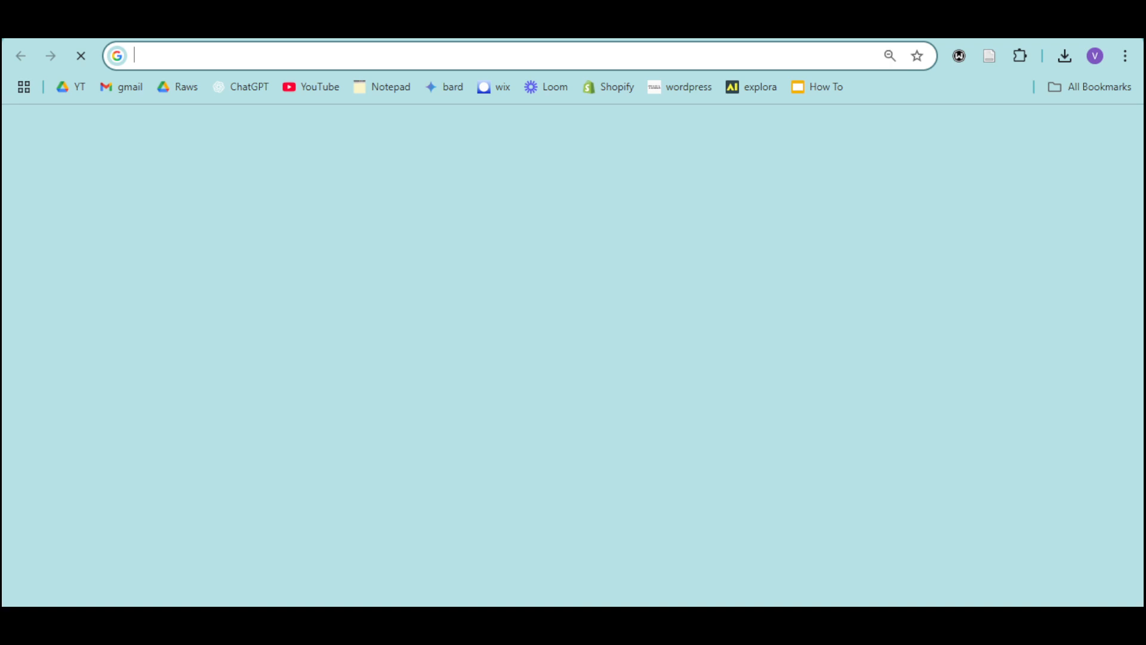
Search Google for "midjourney discord" and follow the official discord.com/invite result.
type("midjourney")
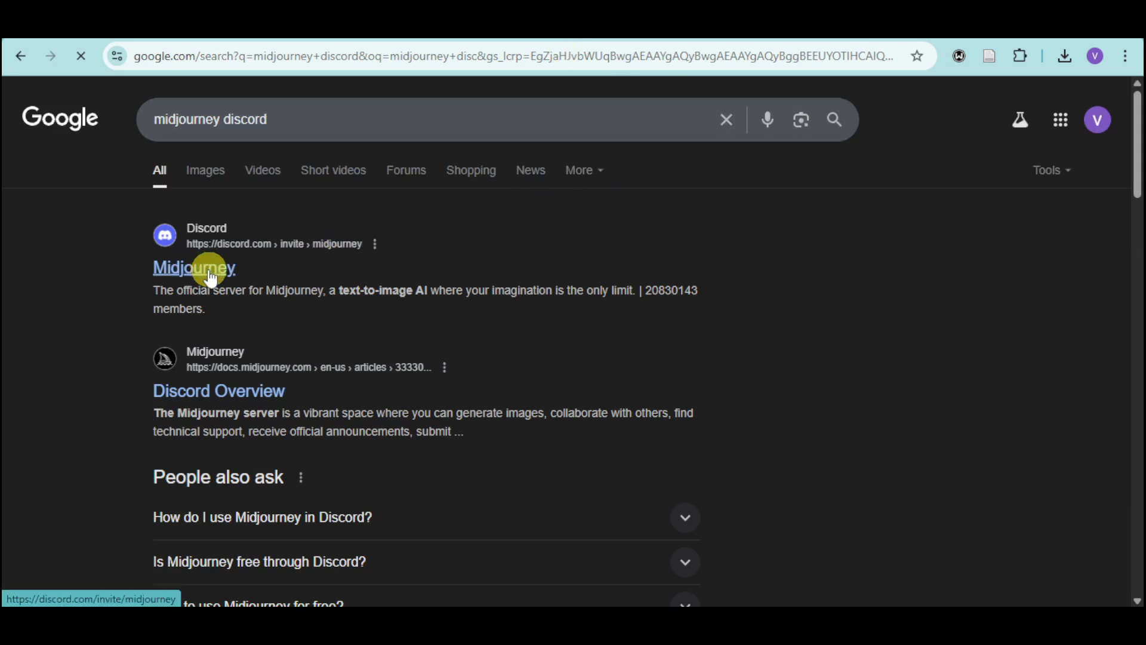
left_click(195, 268)
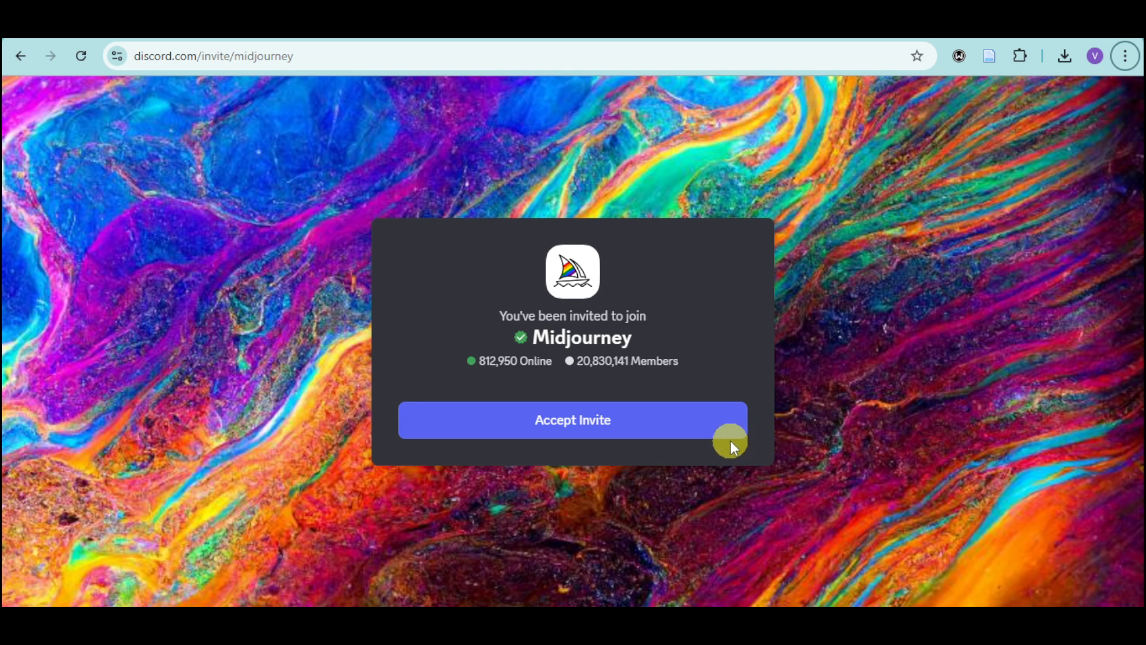
Accept the Midjourney server invite, arriving in its getting-started channel.
left_click(571, 419)
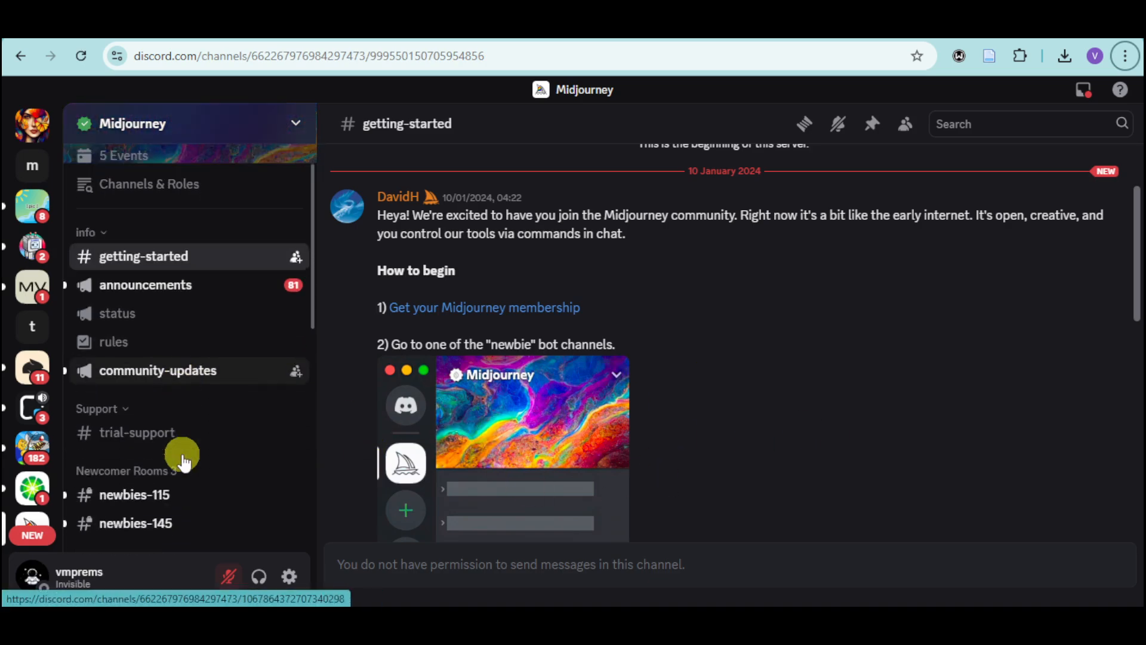
Browse the Midjourney #daily-theme channel from the server's channel list.
scroll("down", 3)
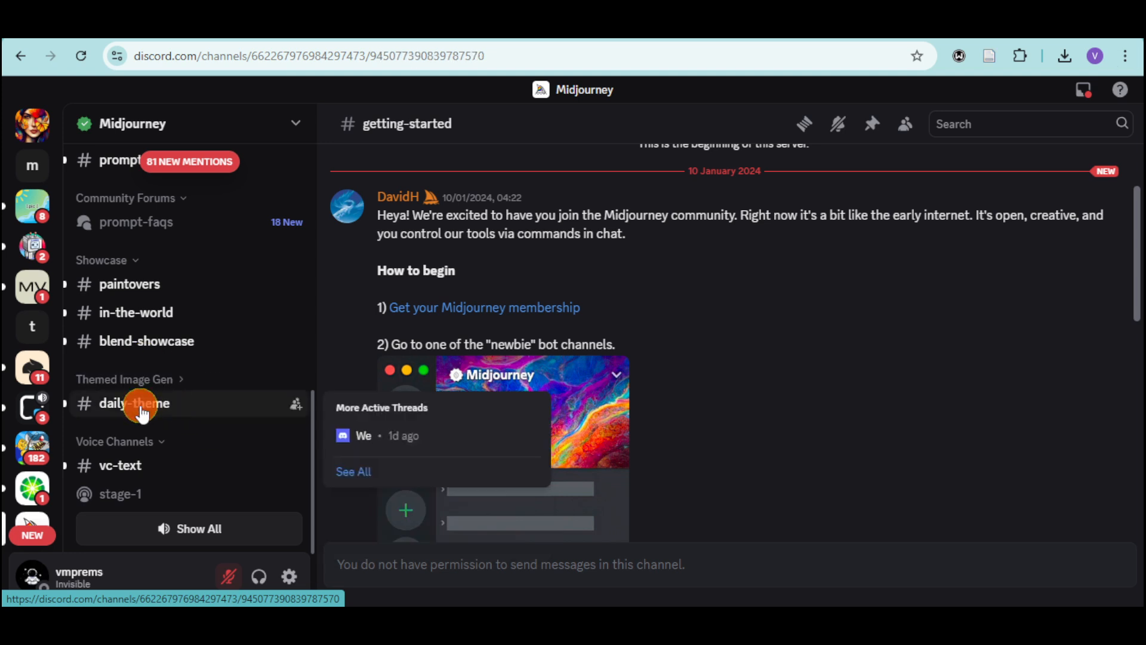
left_click(134, 403)
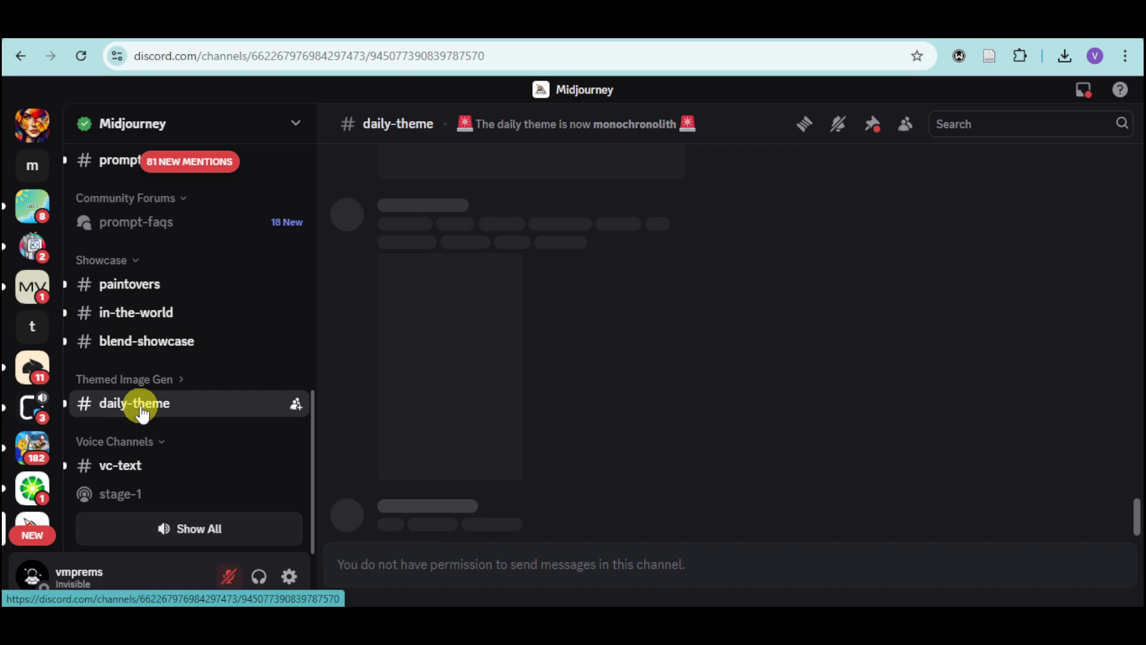
left_click(134, 402)
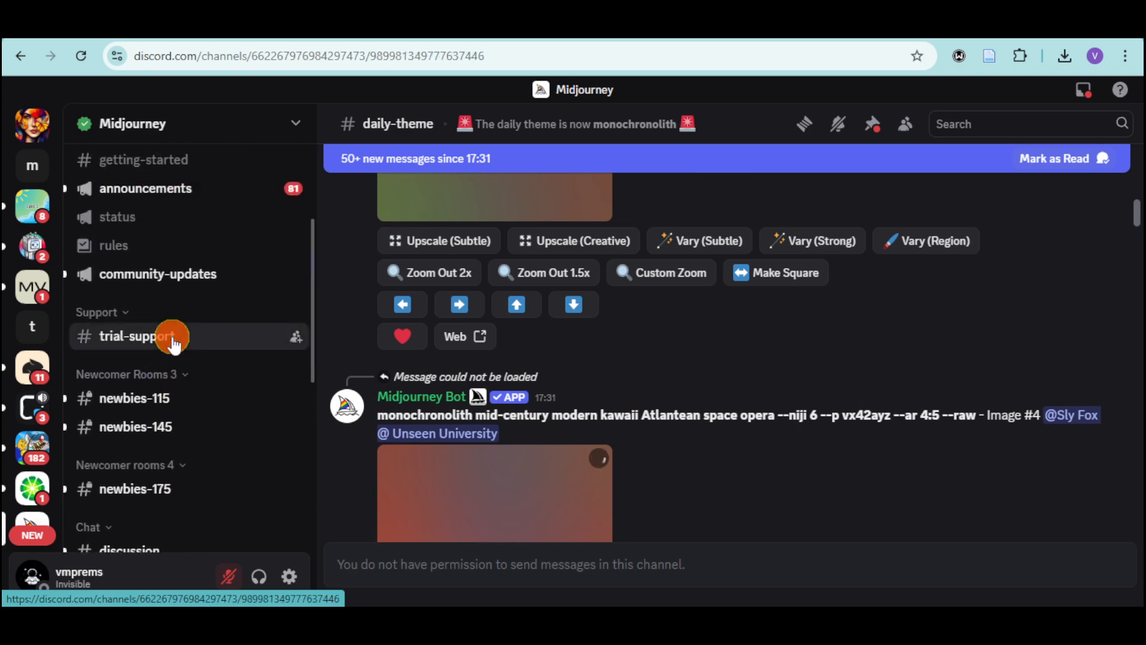
Move to the #trial-support channel under the Support category.
left_click(136, 337)
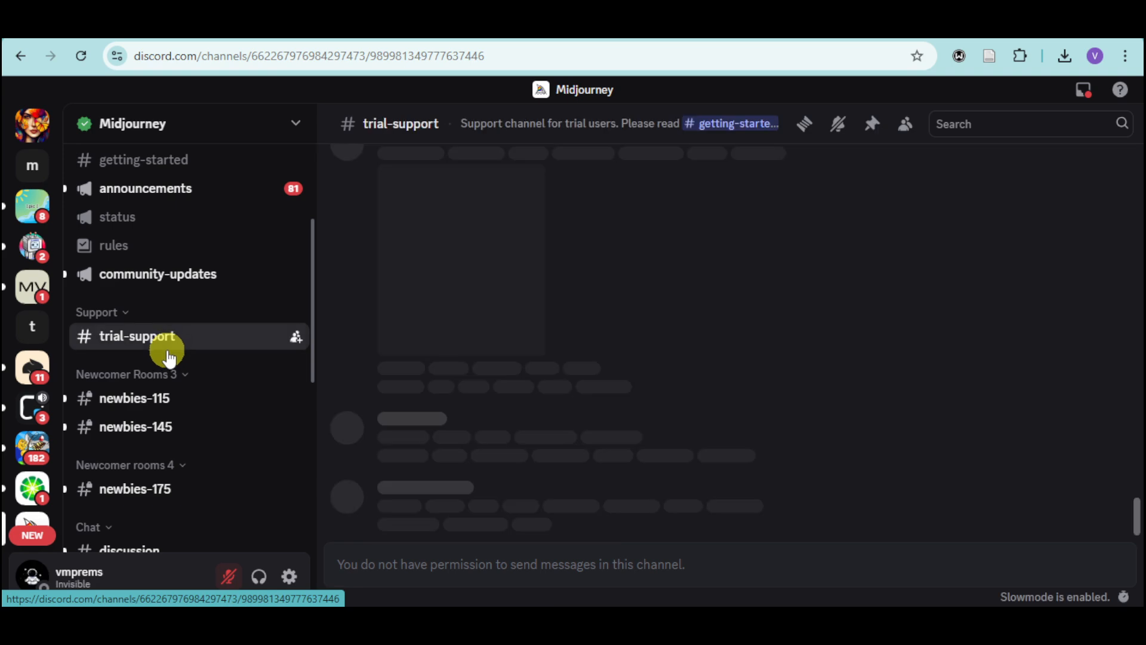